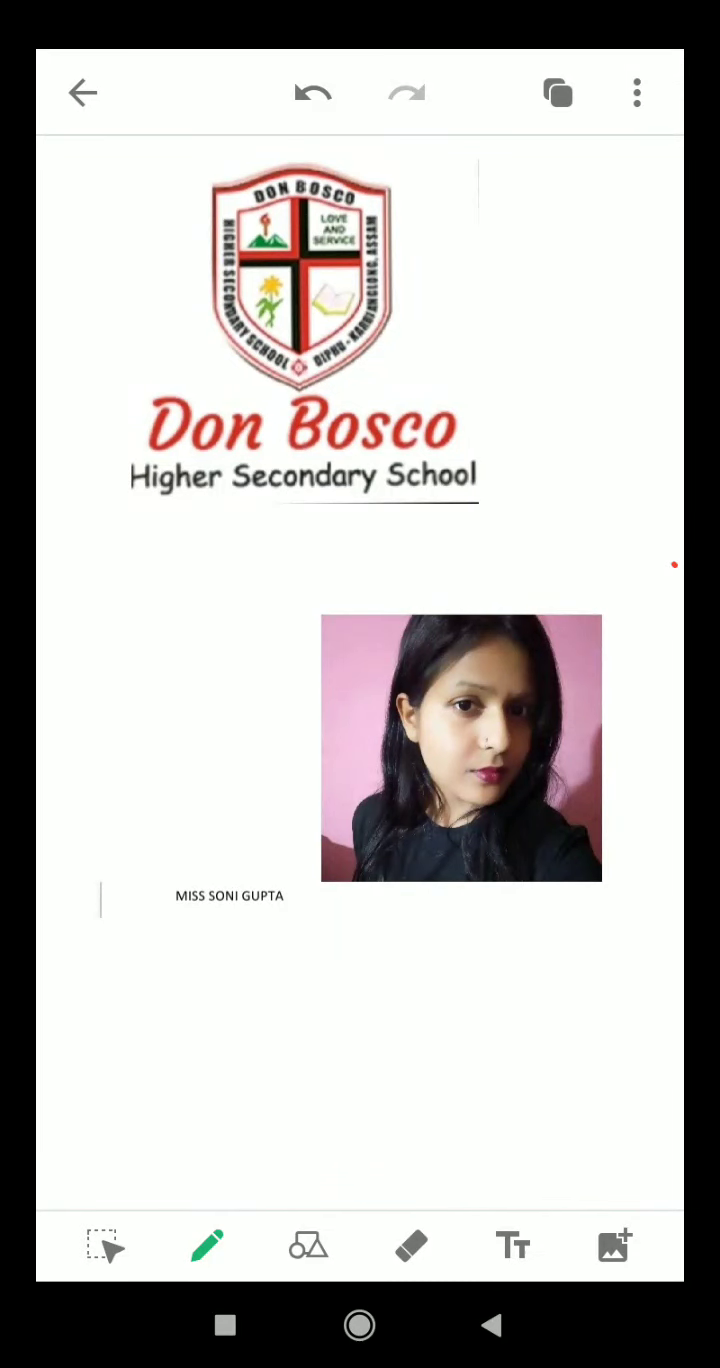
Step: Open the page list and select page 2, the Business Studies welcome slide
{"action": "left_click", "coordinate": [558, 92]}
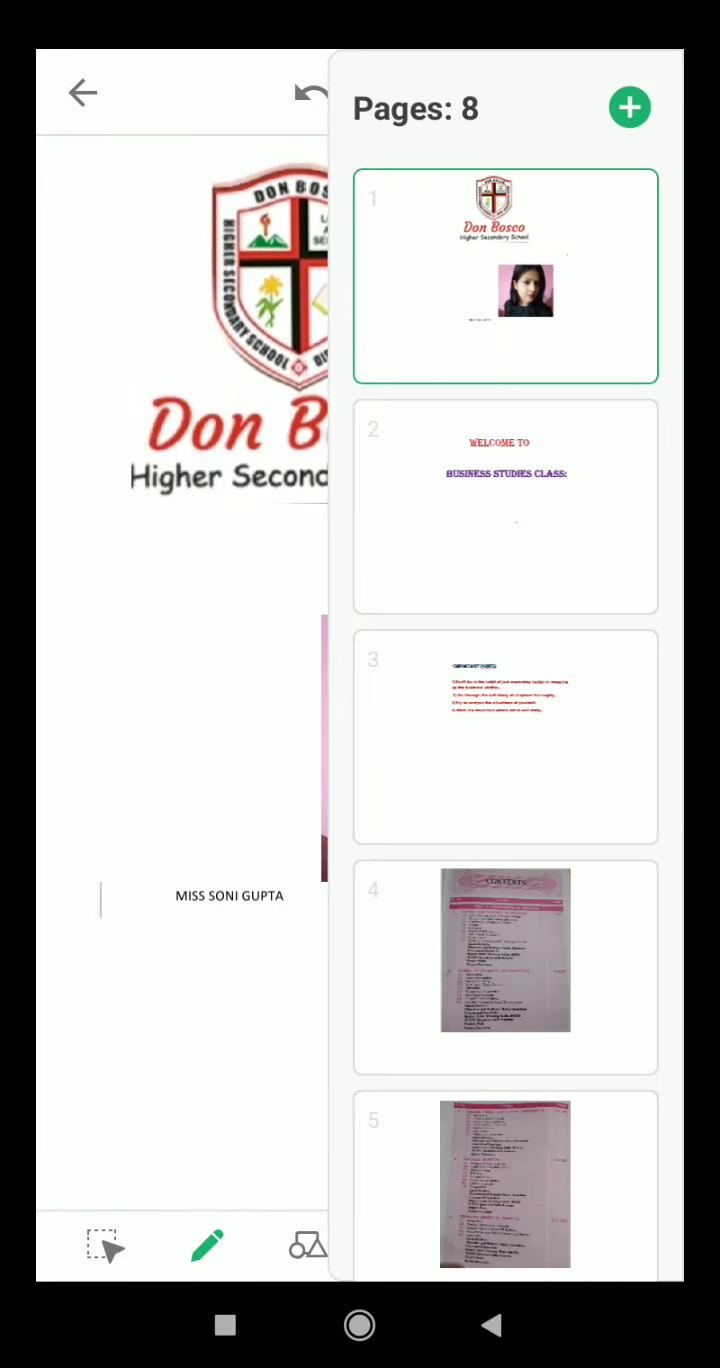
{"action": "left_click", "coordinate": [505, 505]}
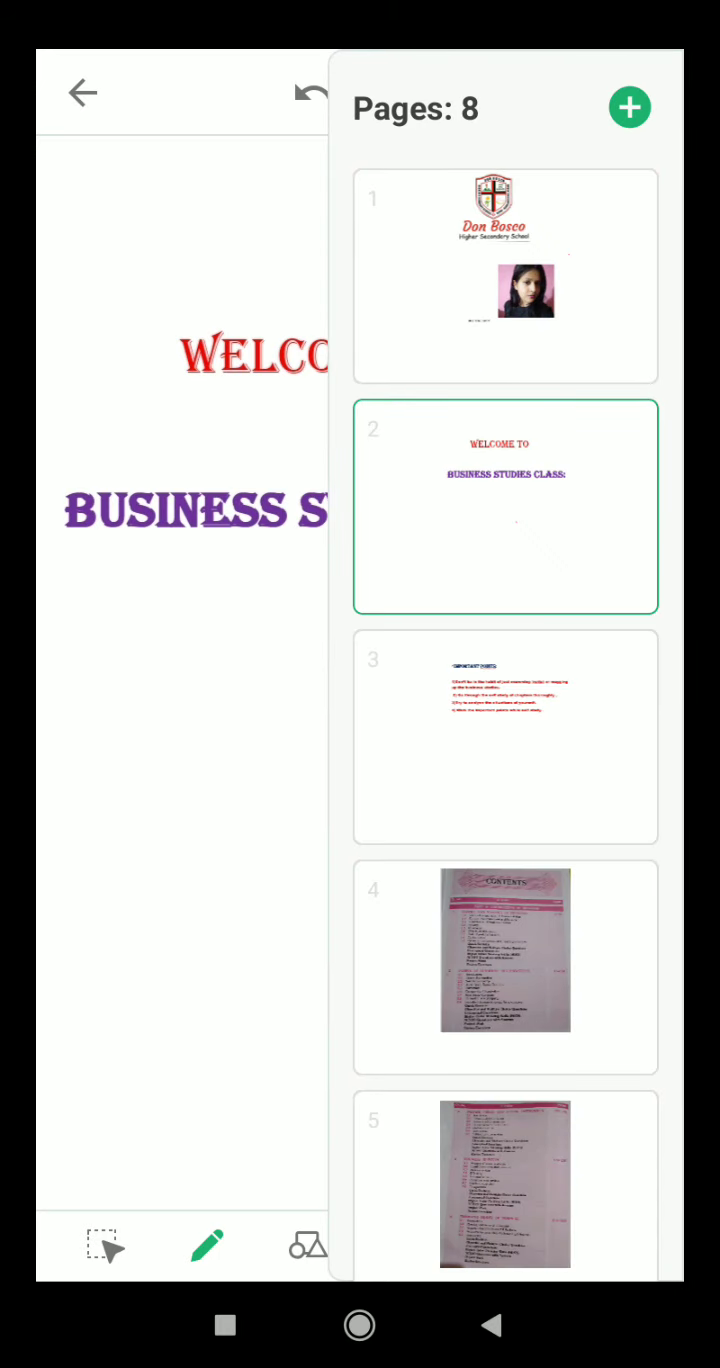
Step: Select page 3, Important Points, and reopen the page list
{"action": "left_click", "coordinate": [505, 738]}
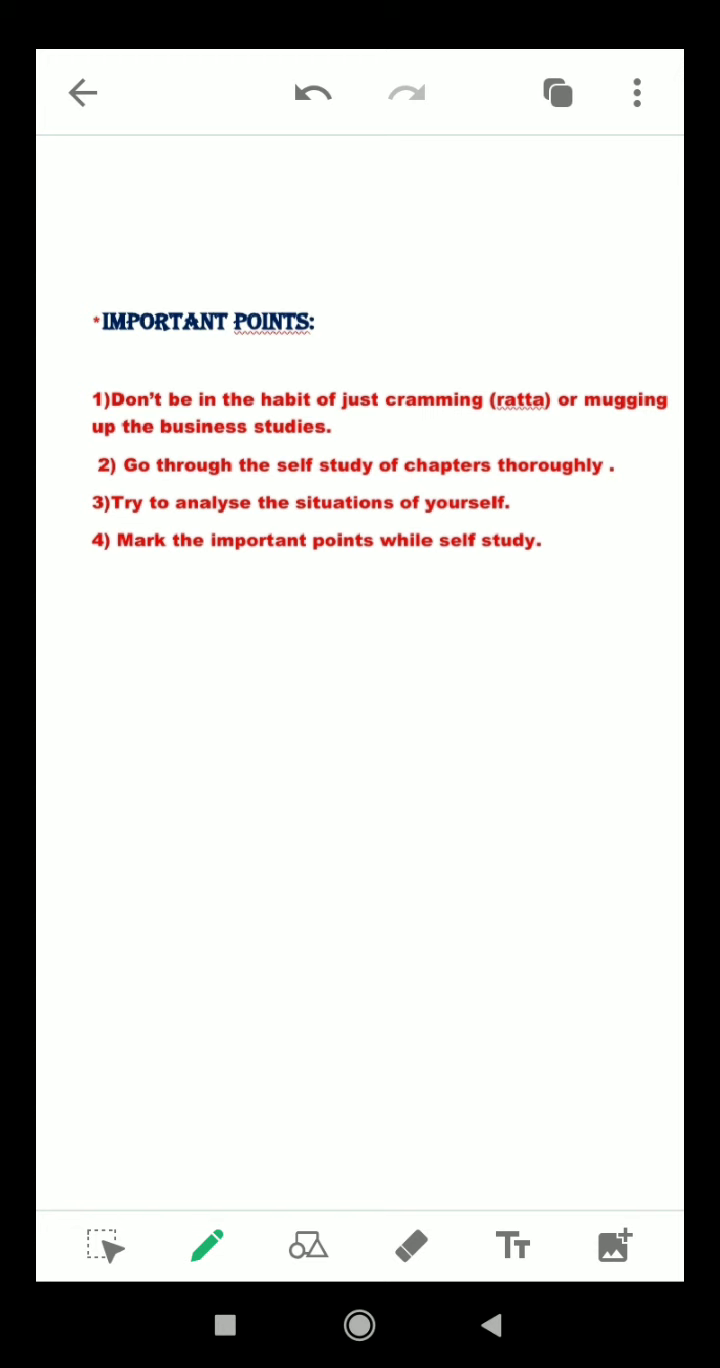
{"action": "left_click", "coordinate": [557, 92]}
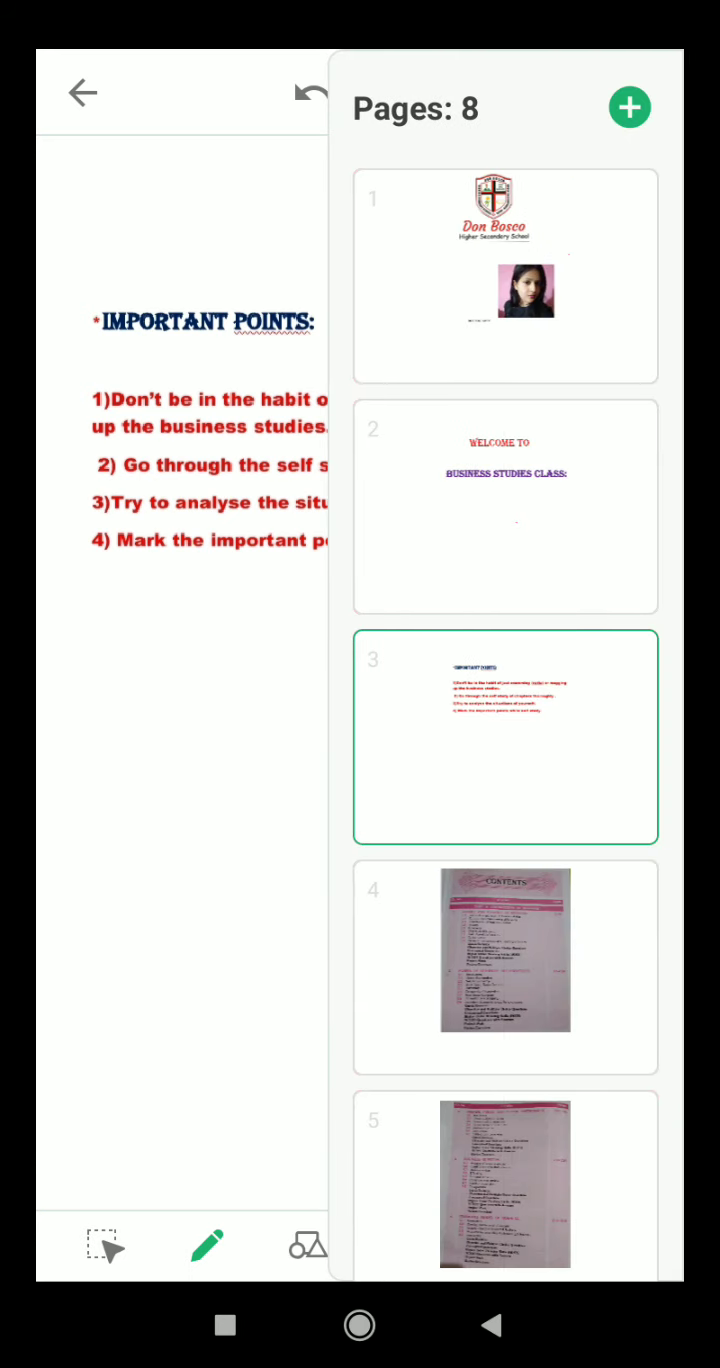
Step: Select page 4, the first textbook contents page, then reopen the page list
{"action": "left_click", "coordinate": [505, 949]}
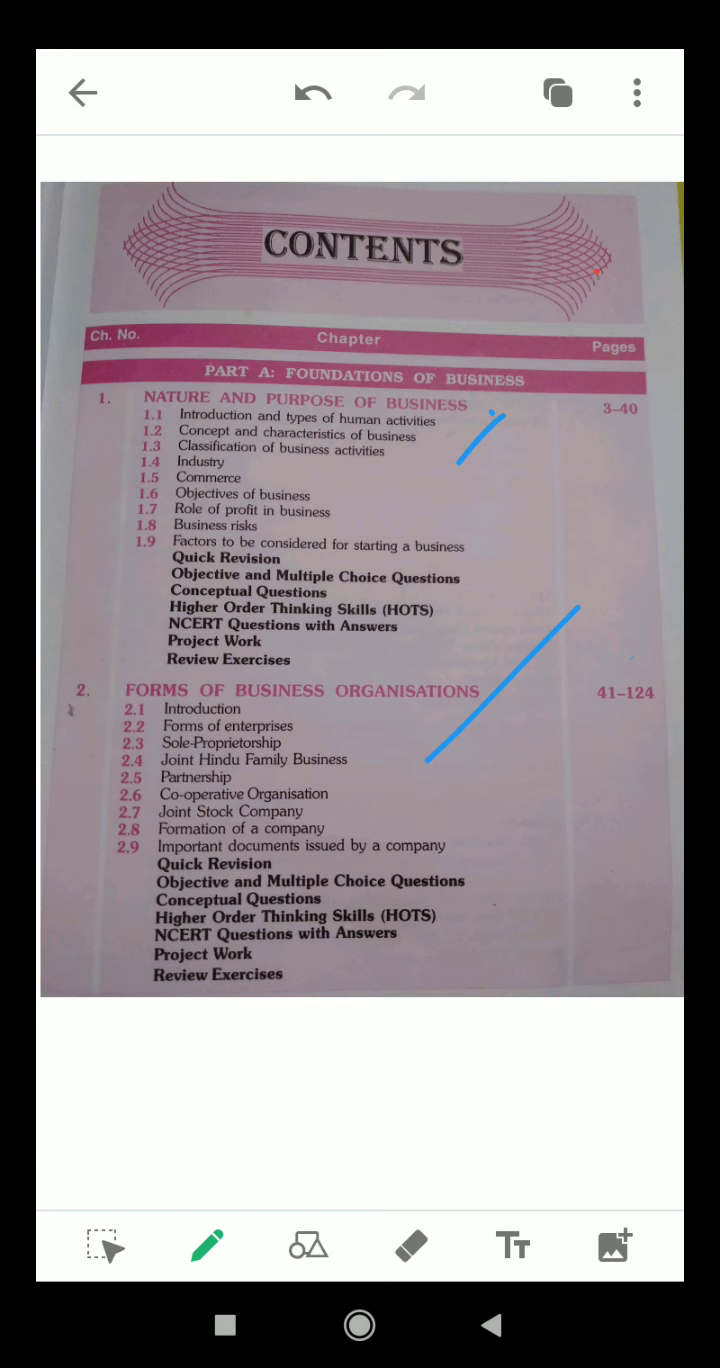
{"action": "left_click", "coordinate": [557, 92]}
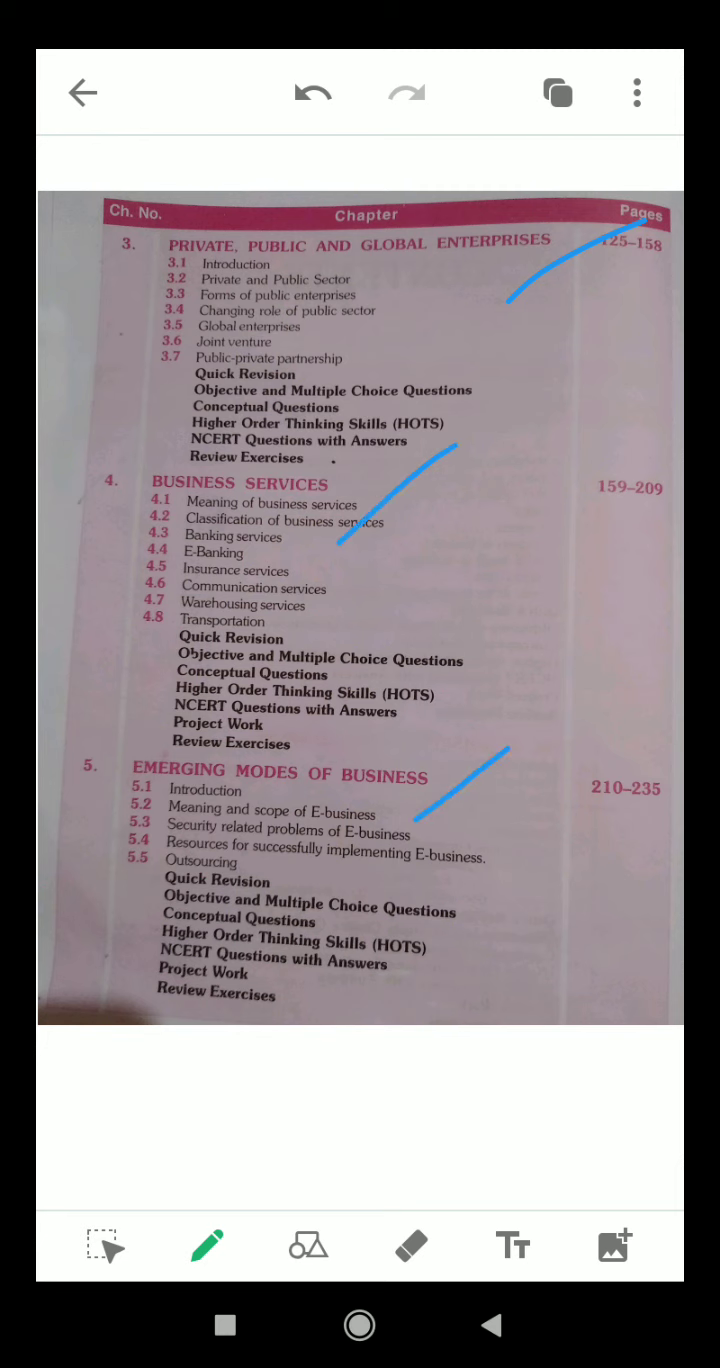
Step: Page through the contents pages for chapters 6-7 and 8-10 to the page 8 closing note
{"action": "left_click", "coordinate": [557, 92]}
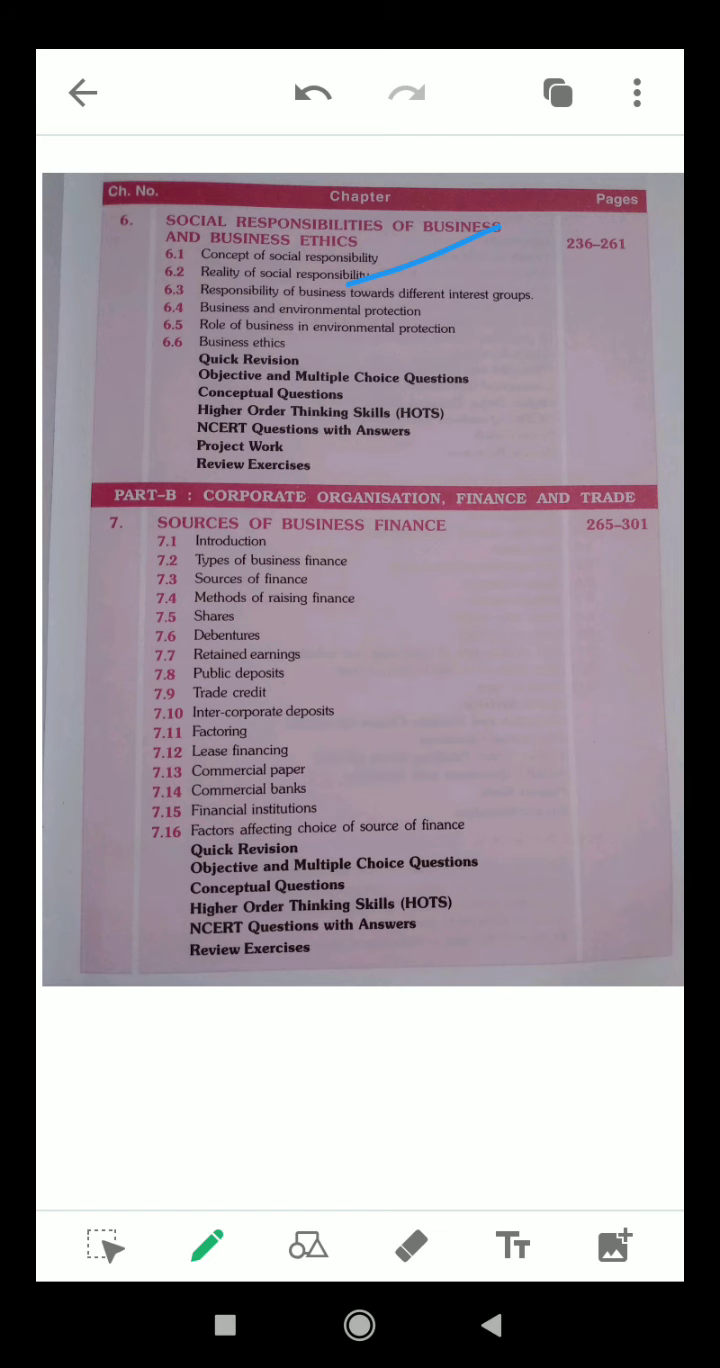
{"action": "left_click", "coordinate": [557, 92]}
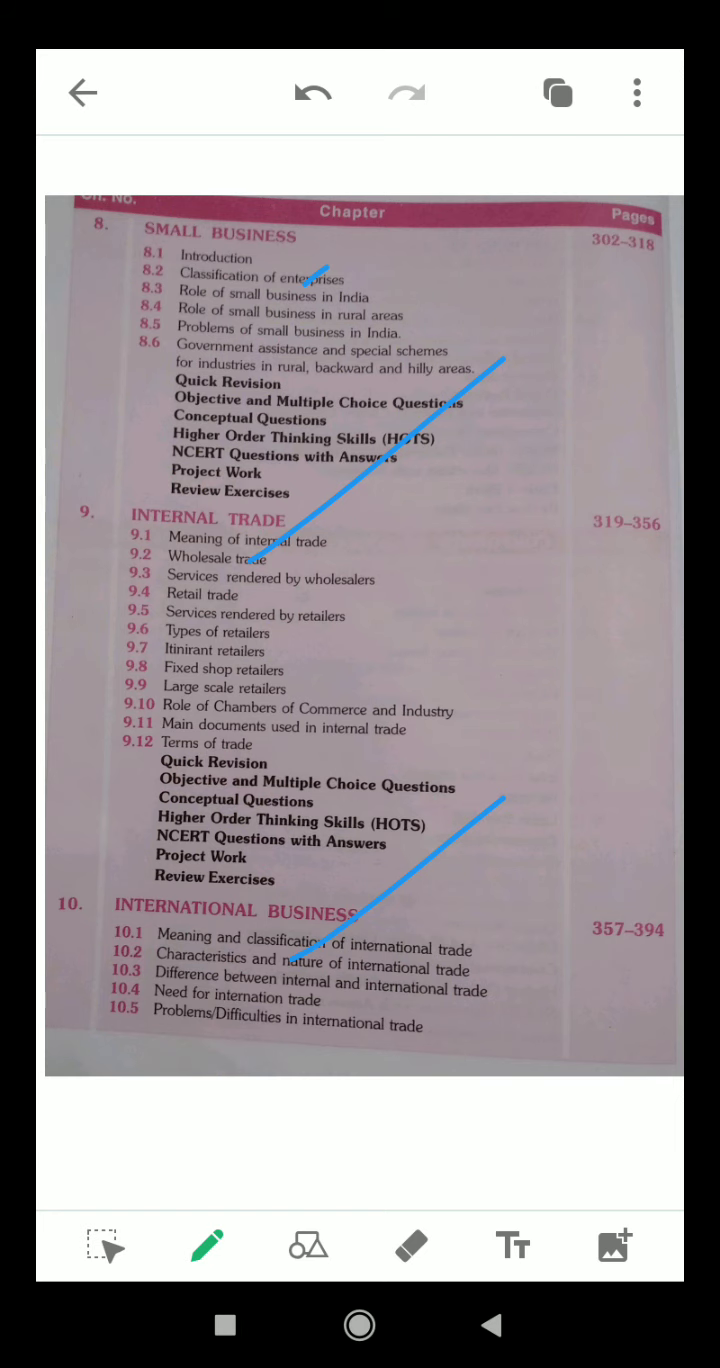
{"action": "left_click", "coordinate": [557, 91]}
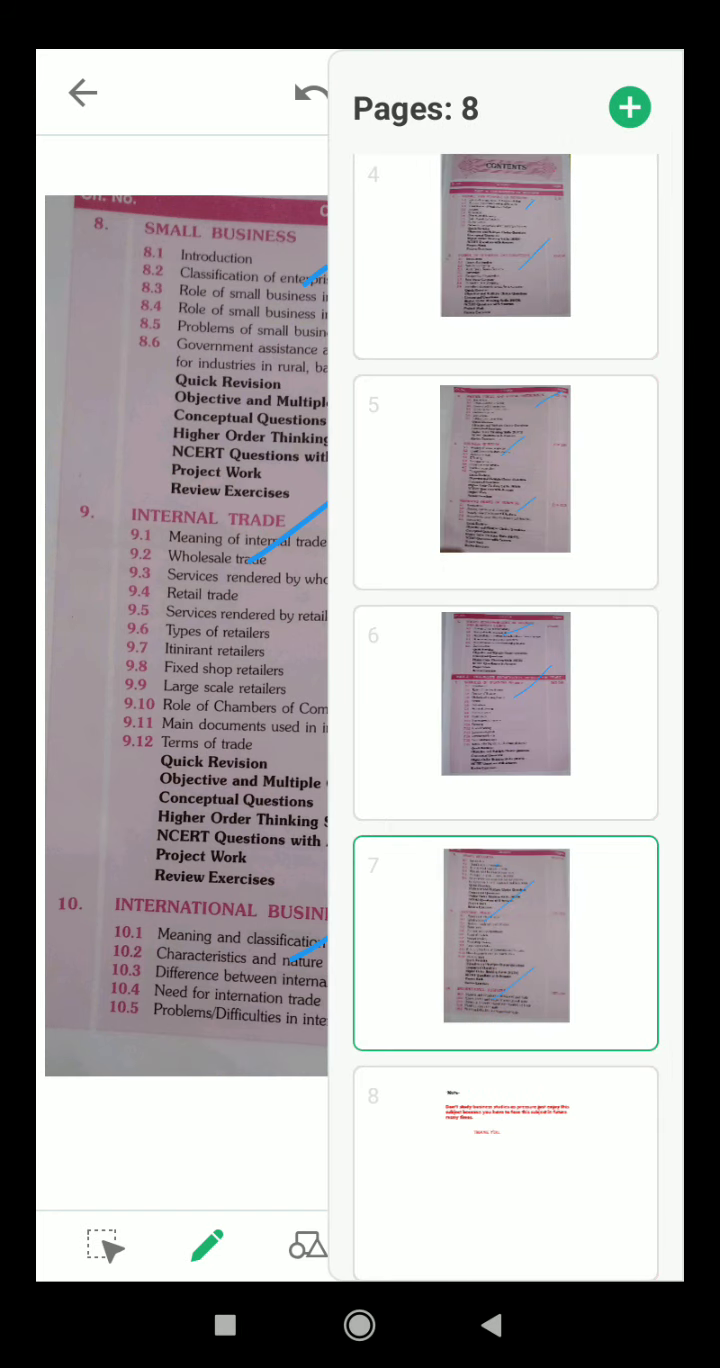
{"action": "left_click", "coordinate": [505, 1150]}
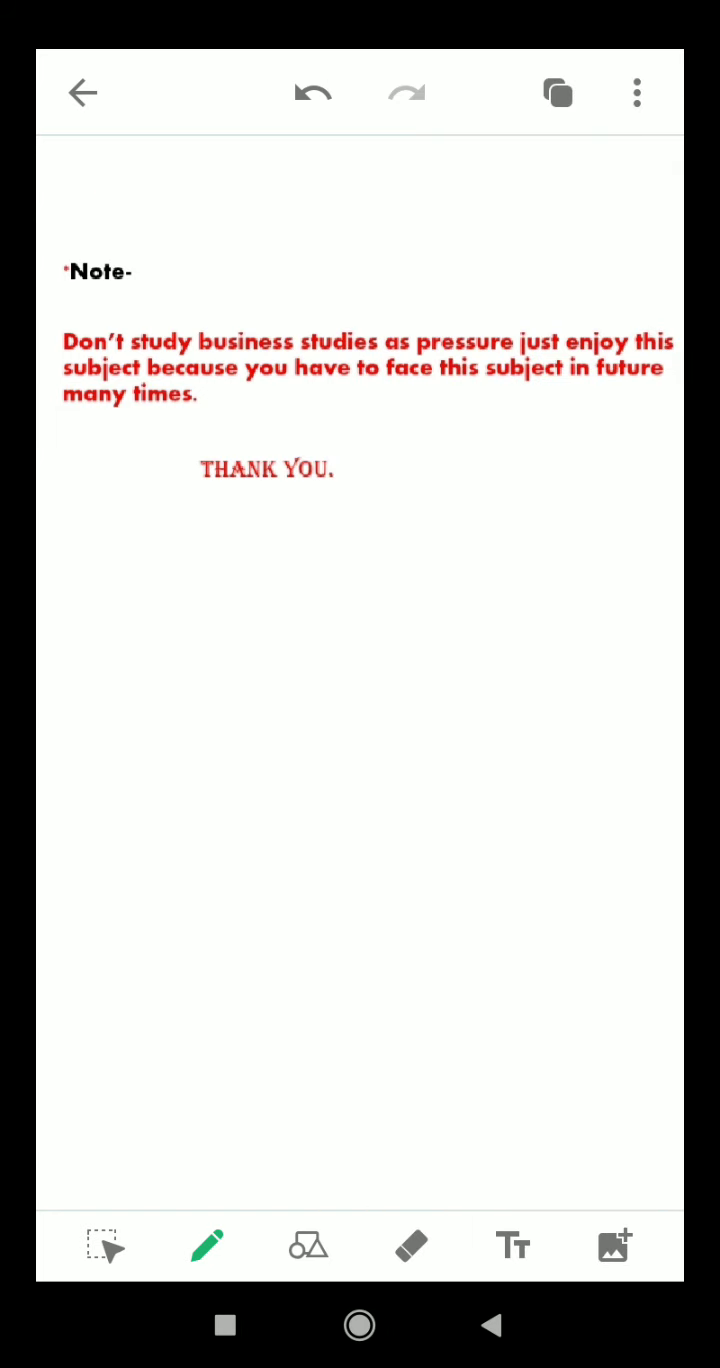